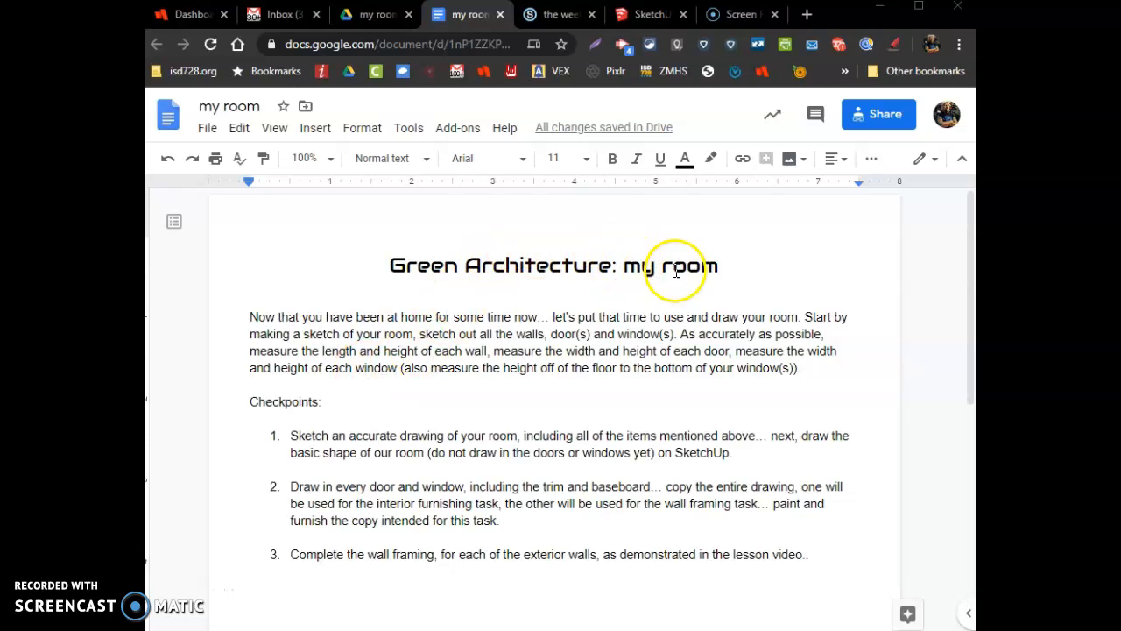
pyautogui.moveTo(252, 315)
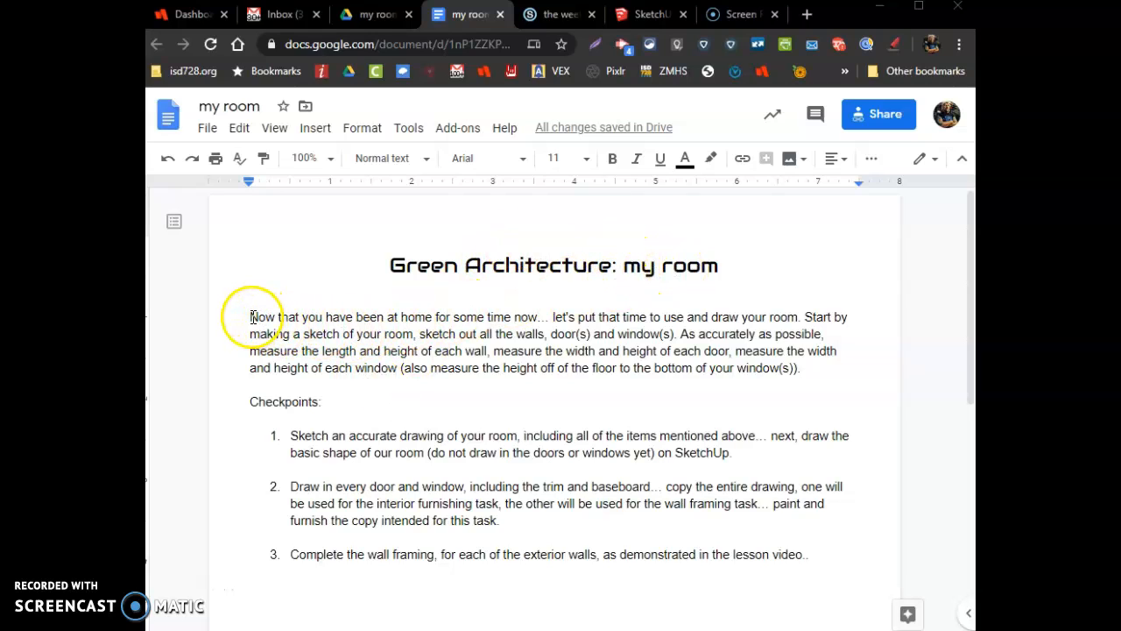
# Sketch the four red walls of the room as a closed rectangle on the page.
pyautogui.moveTo(249, 315); pyautogui.dragTo(457, 368)
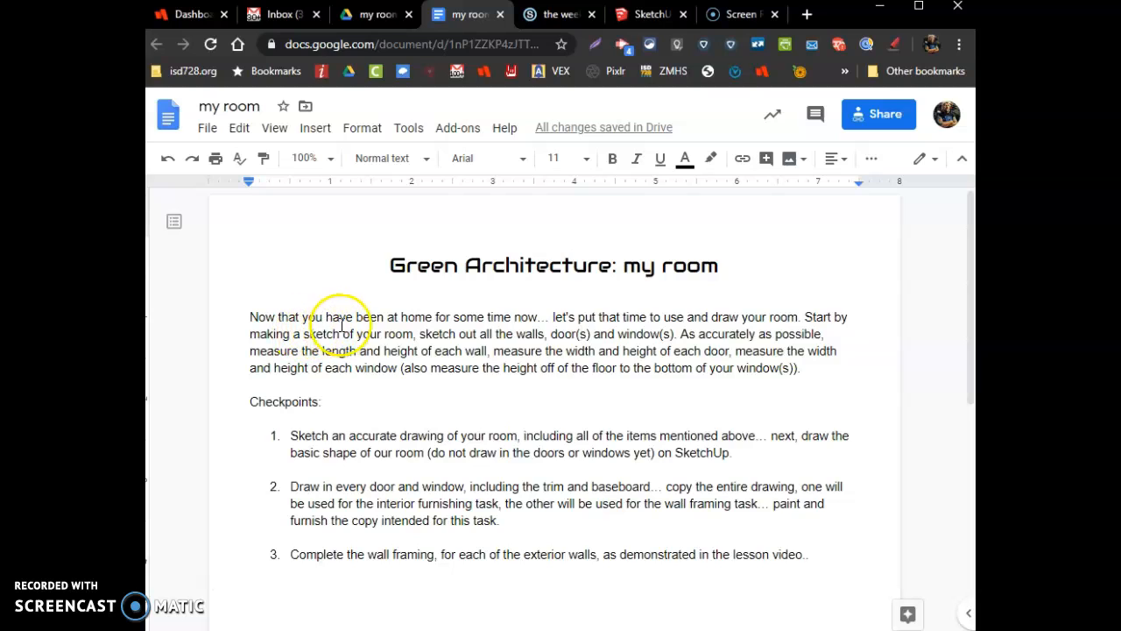
pyautogui.scroll(-3)
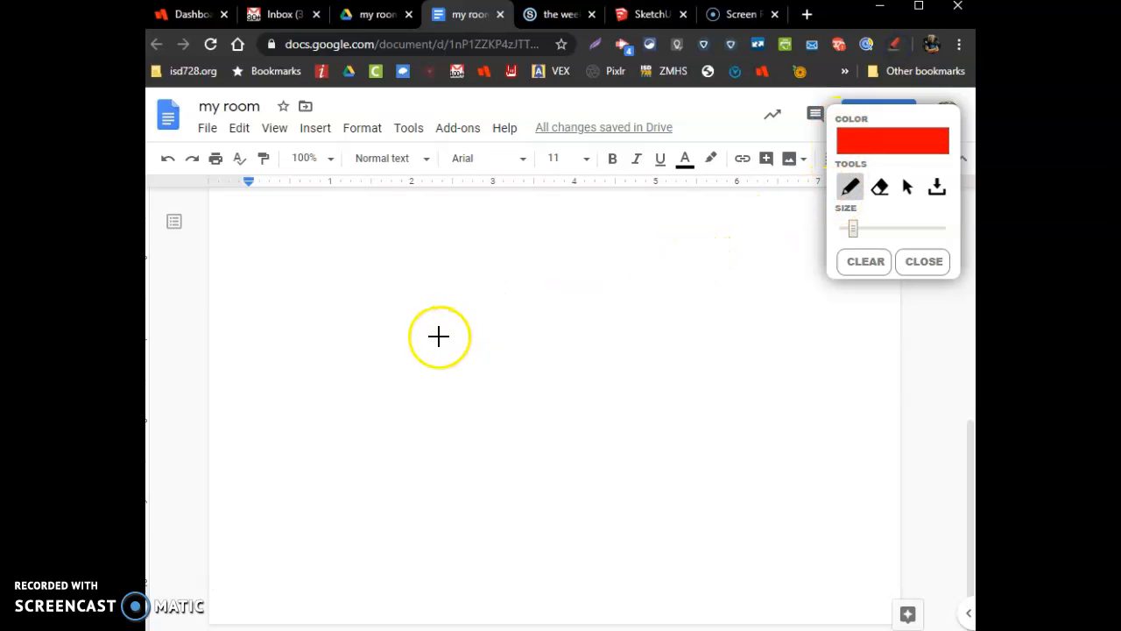
pyautogui.moveTo(649, 477)
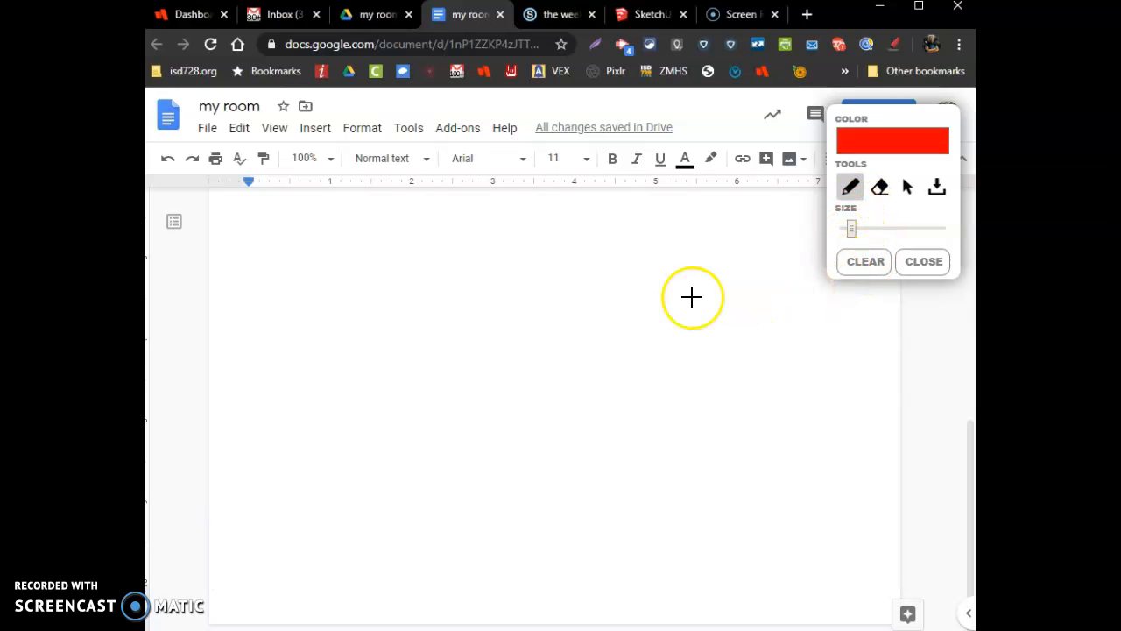
pyautogui.moveTo(384, 280)
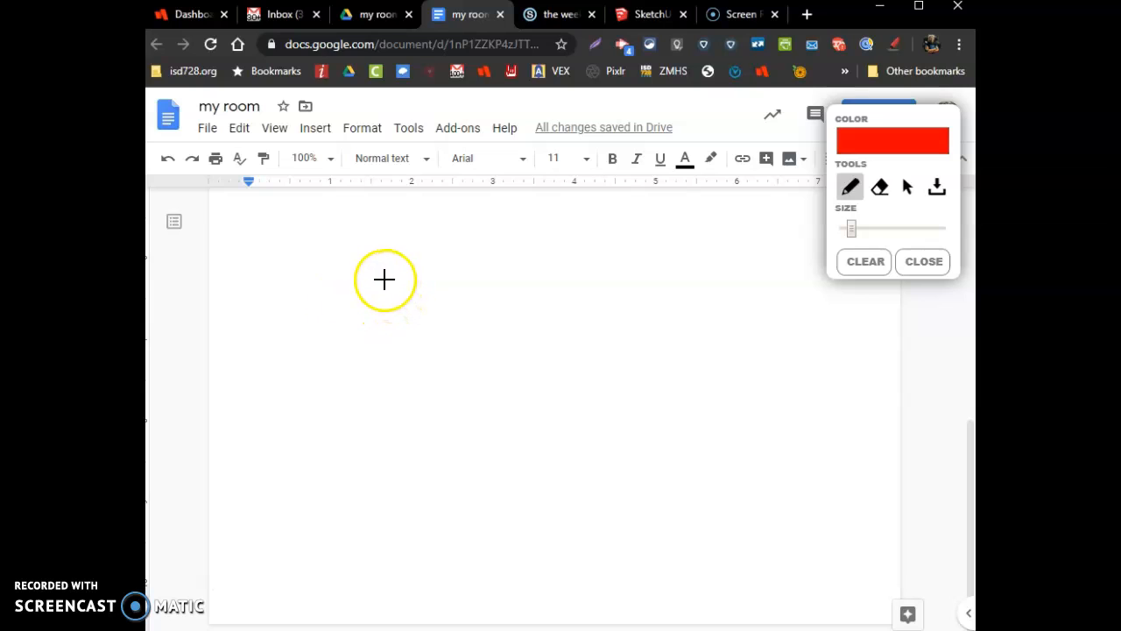
pyautogui.moveTo(382, 284); pyautogui.dragTo(396, 532)
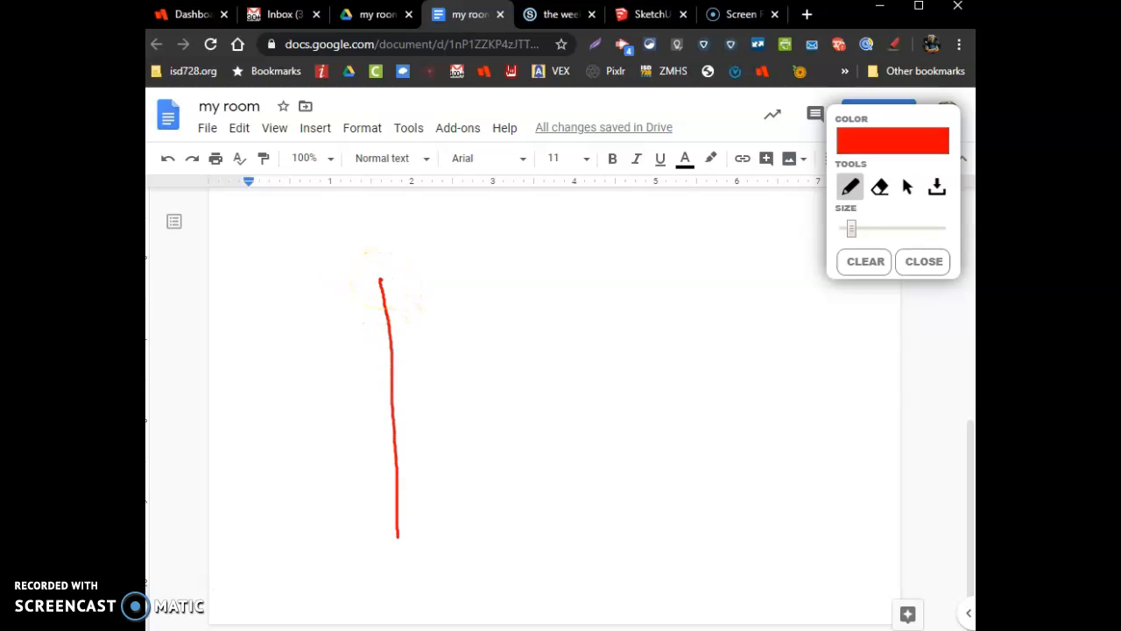
pyautogui.moveTo(396, 533); pyautogui.dragTo(712, 522)
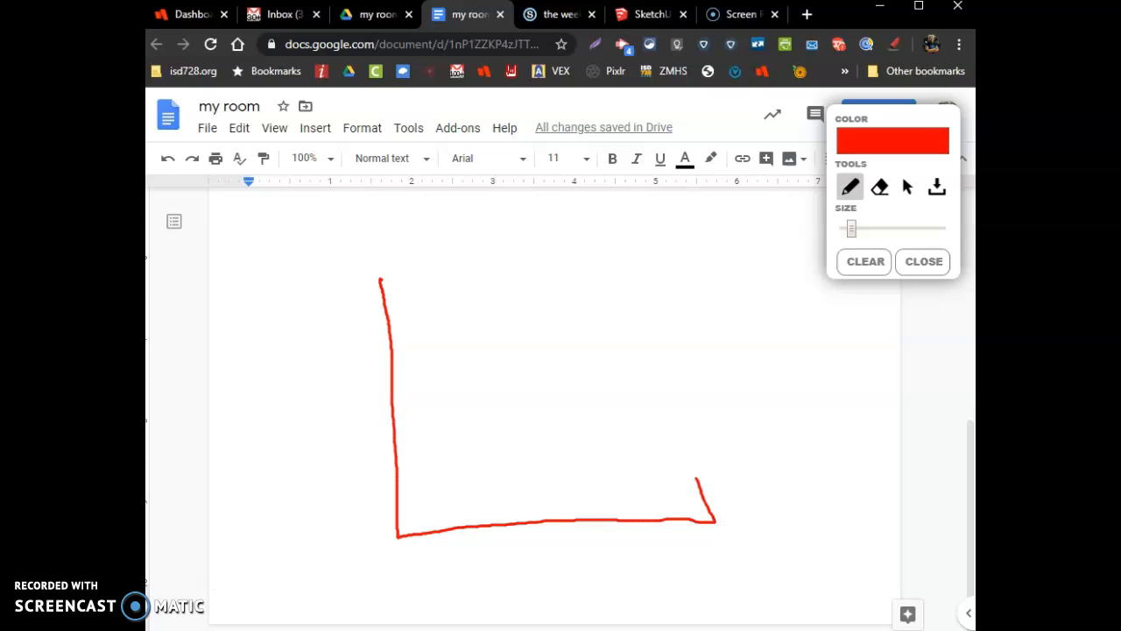
pyautogui.moveTo(582, 288); pyautogui.dragTo(697, 477)
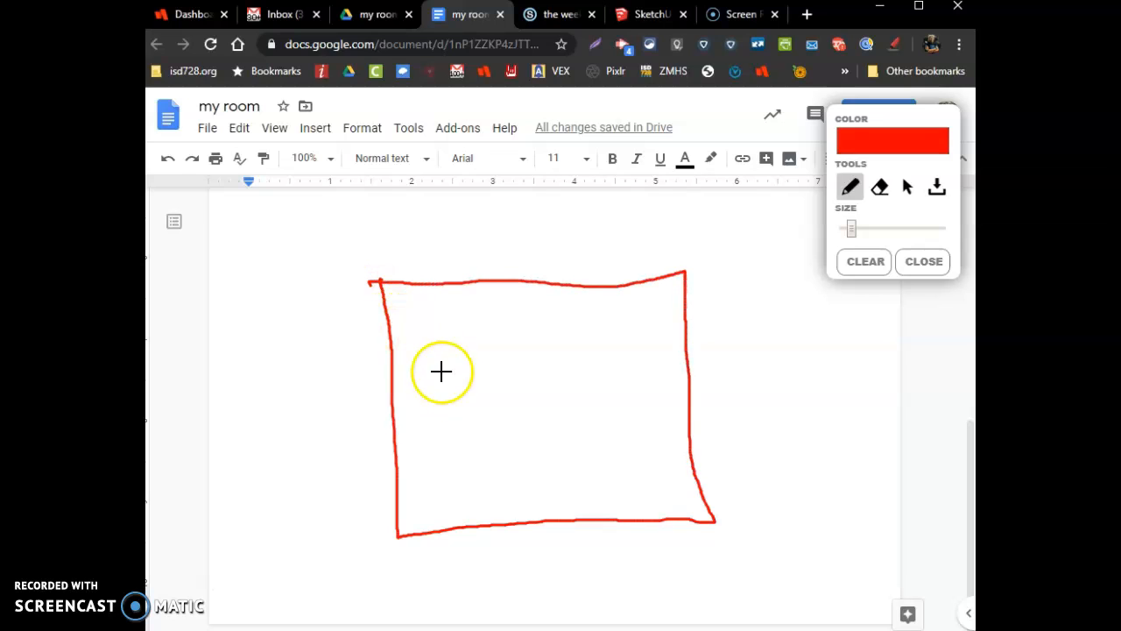
pyautogui.moveTo(511, 259)
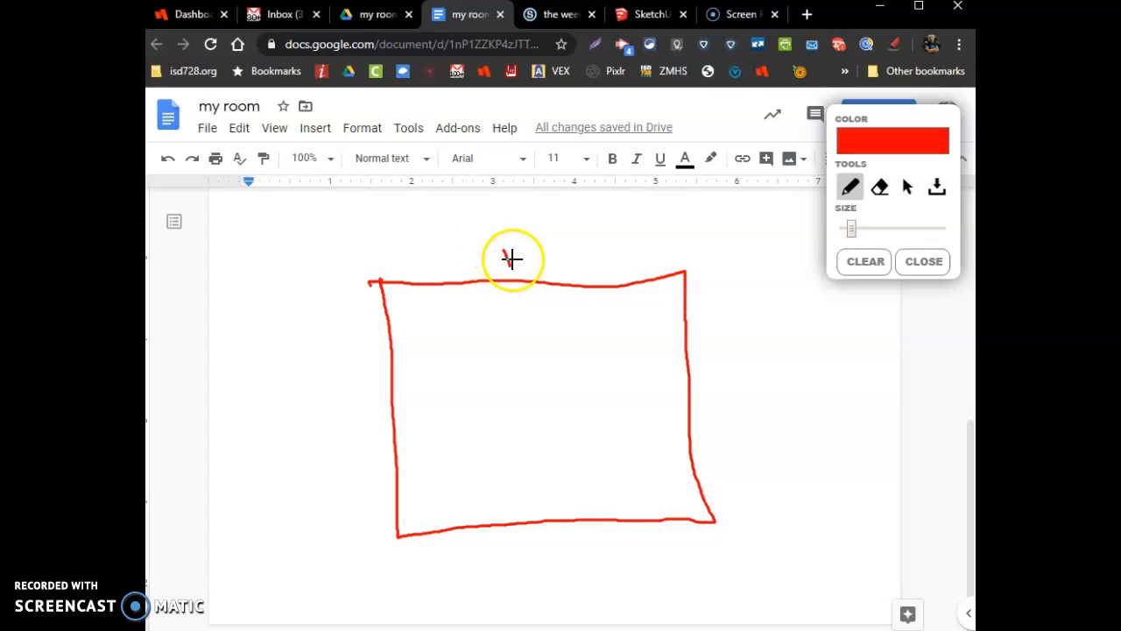
# Label the sketch with 13'6" and 15'6" walls, 8' height, 12" door offset and 30" door width.
pyautogui.moveTo(508, 263); pyautogui.dragTo(529, 236)
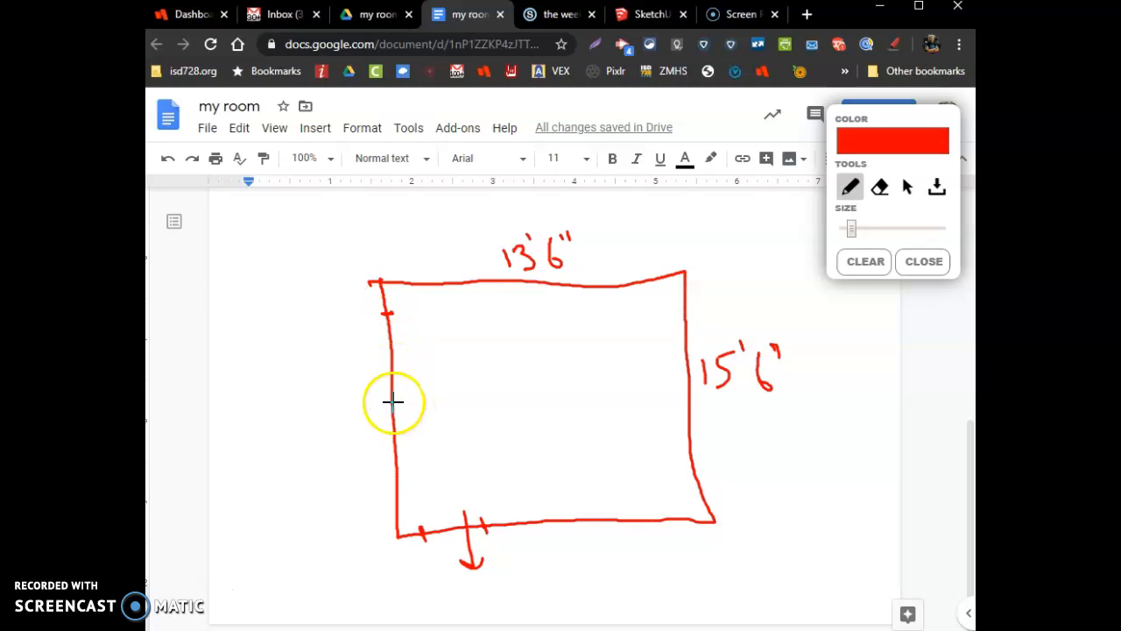
pyautogui.moveTo(410, 369)
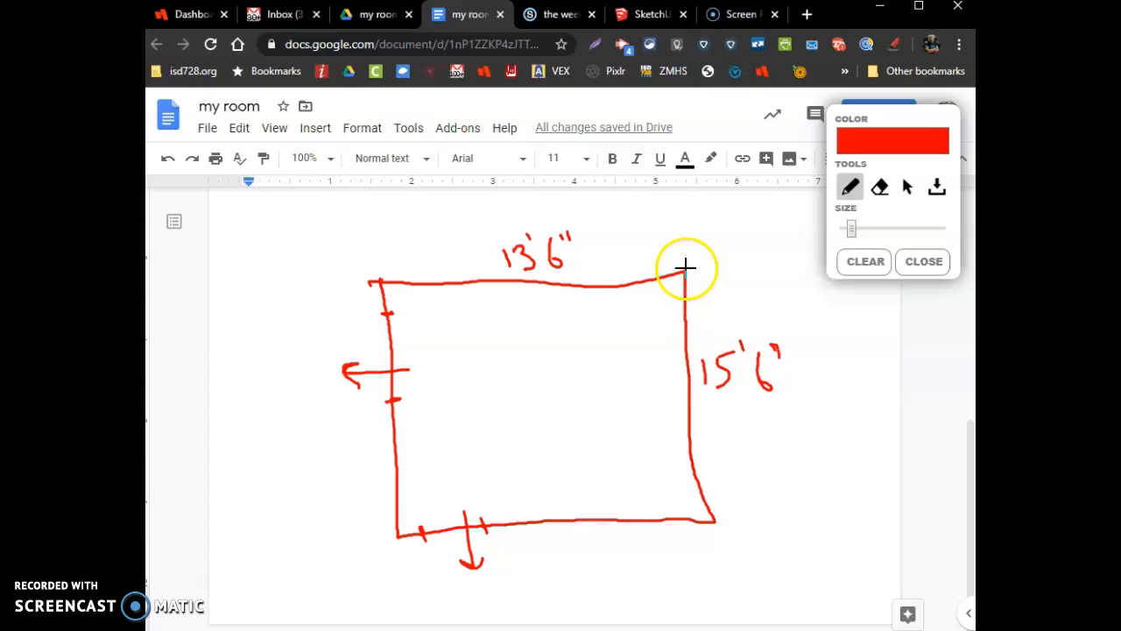
pyautogui.moveTo(687, 270); pyautogui.dragTo(710, 249)
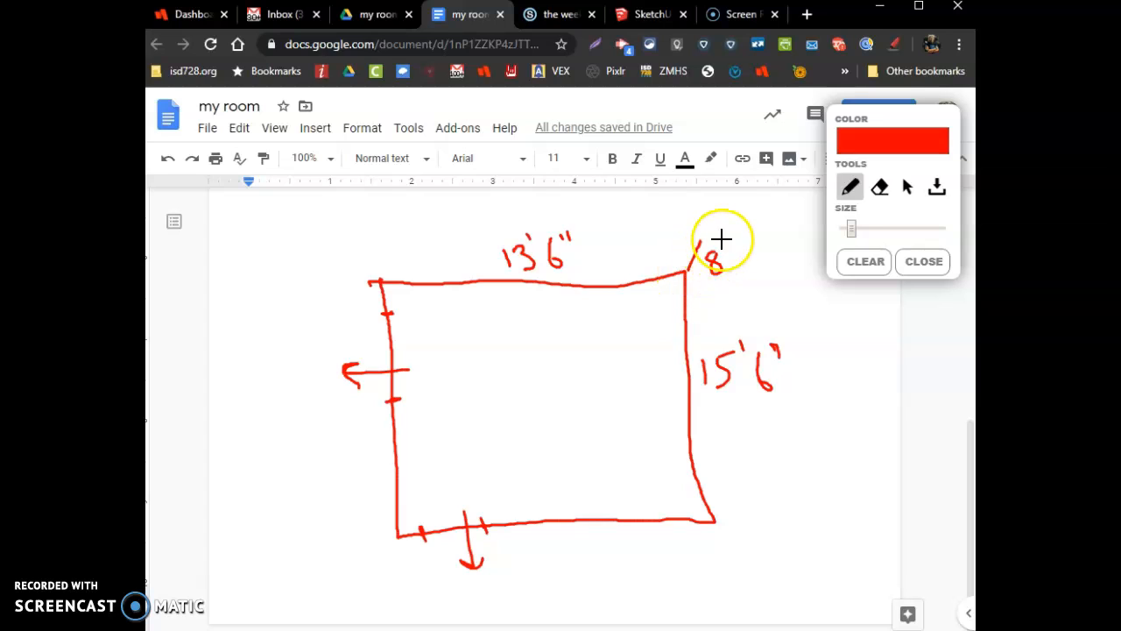
pyautogui.moveTo(439, 403)
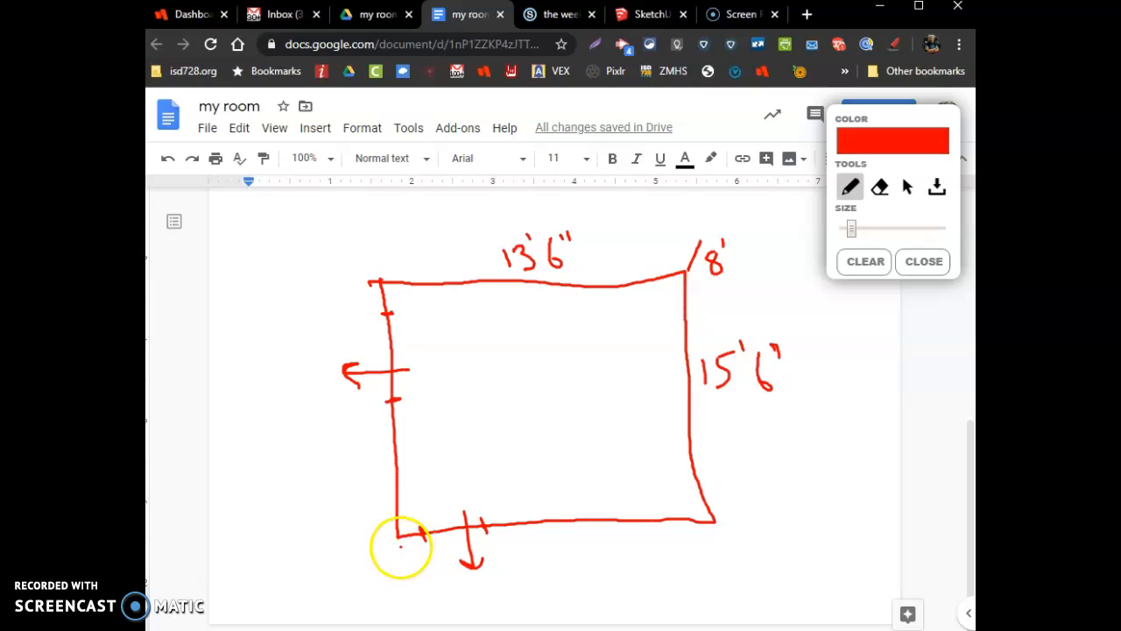
pyautogui.moveTo(403, 543); pyautogui.dragTo(402, 578)
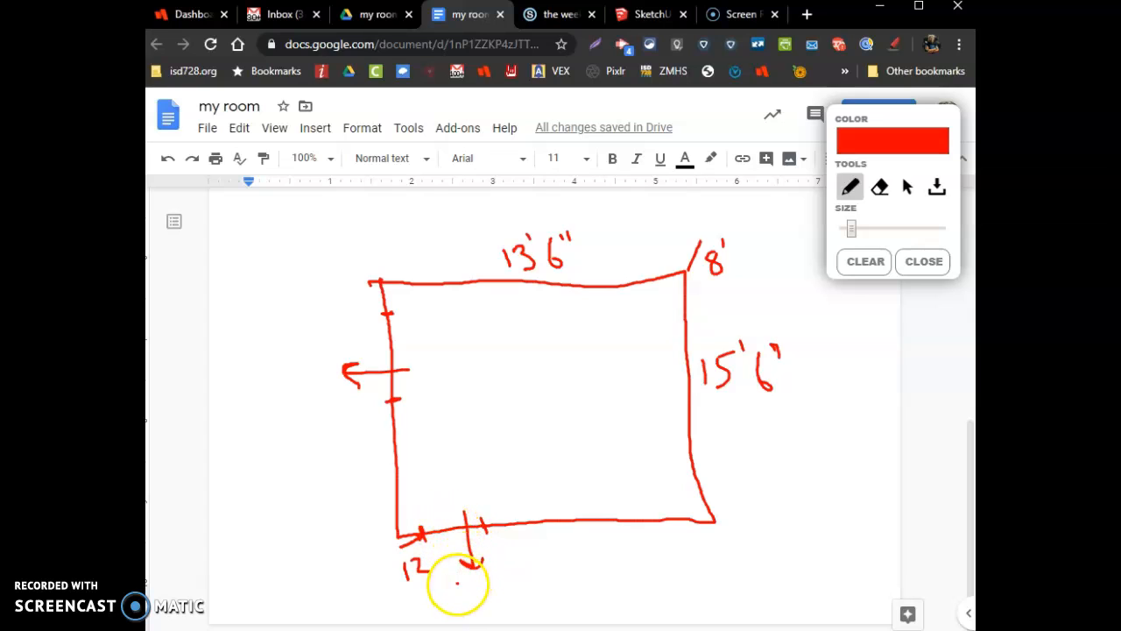
pyautogui.moveTo(473, 561); pyautogui.dragTo(487, 595)
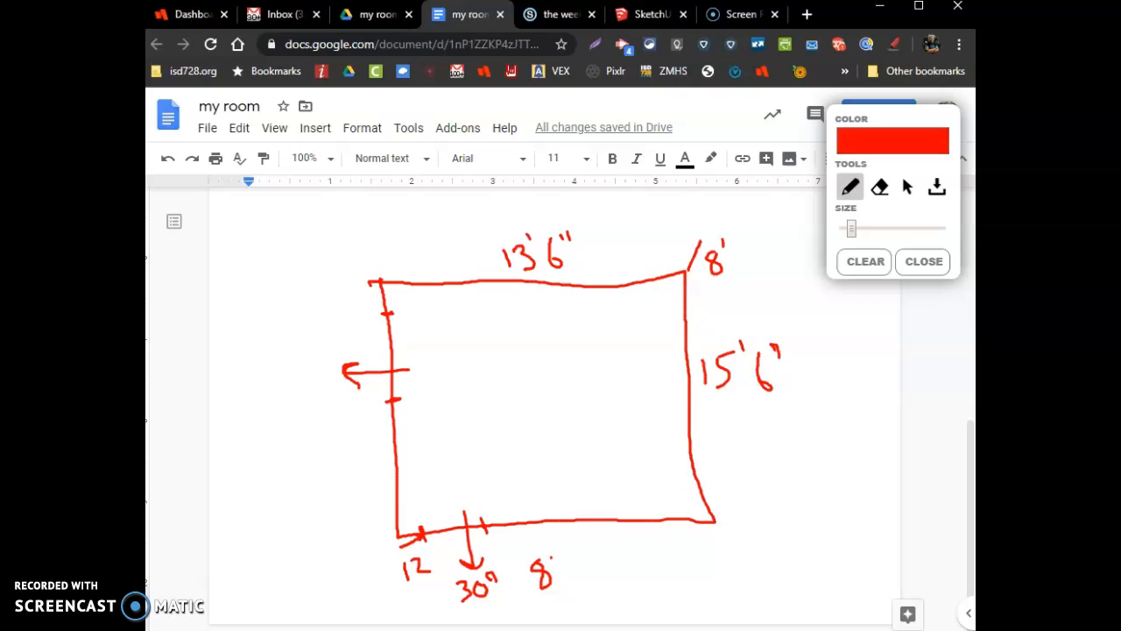
pyautogui.moveTo(498, 595)
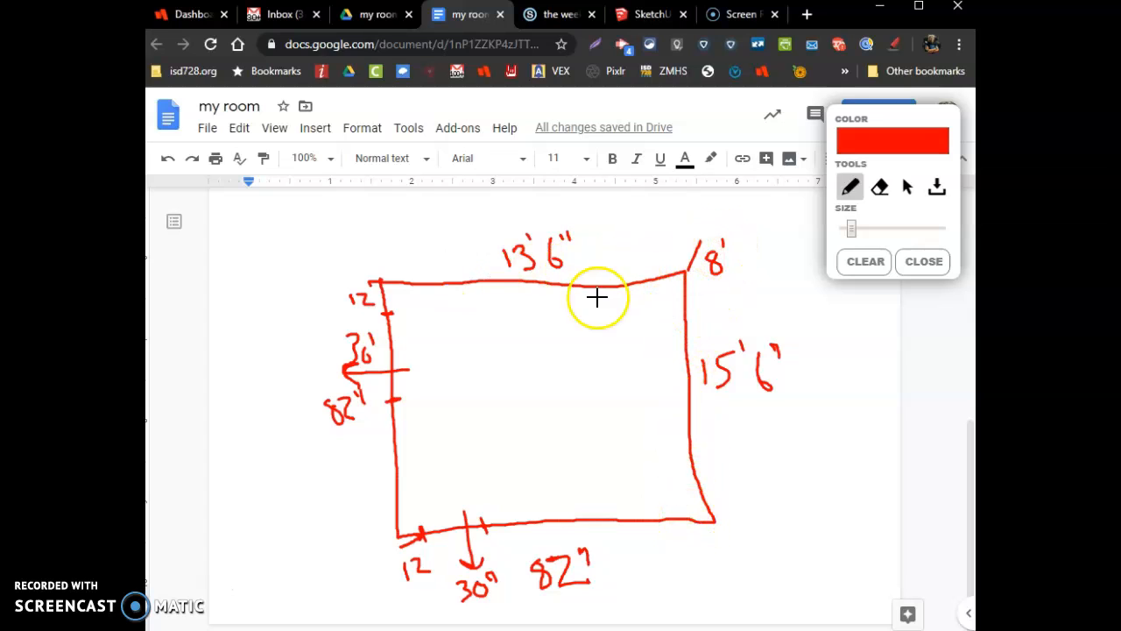
pyautogui.moveTo(734, 280)
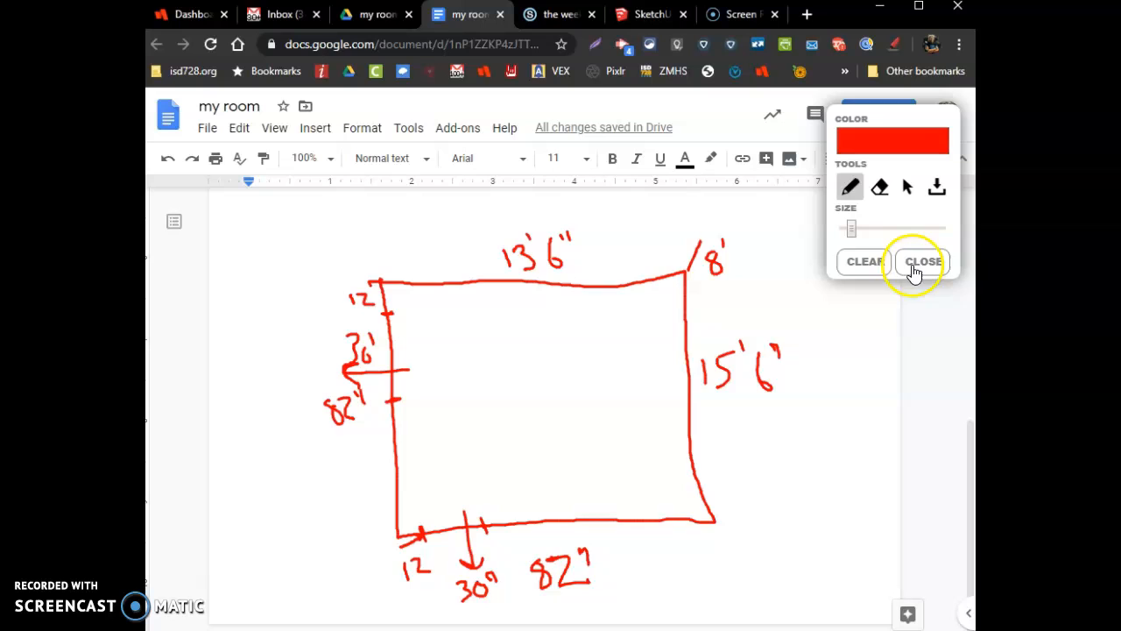
pyautogui.click(922, 261)
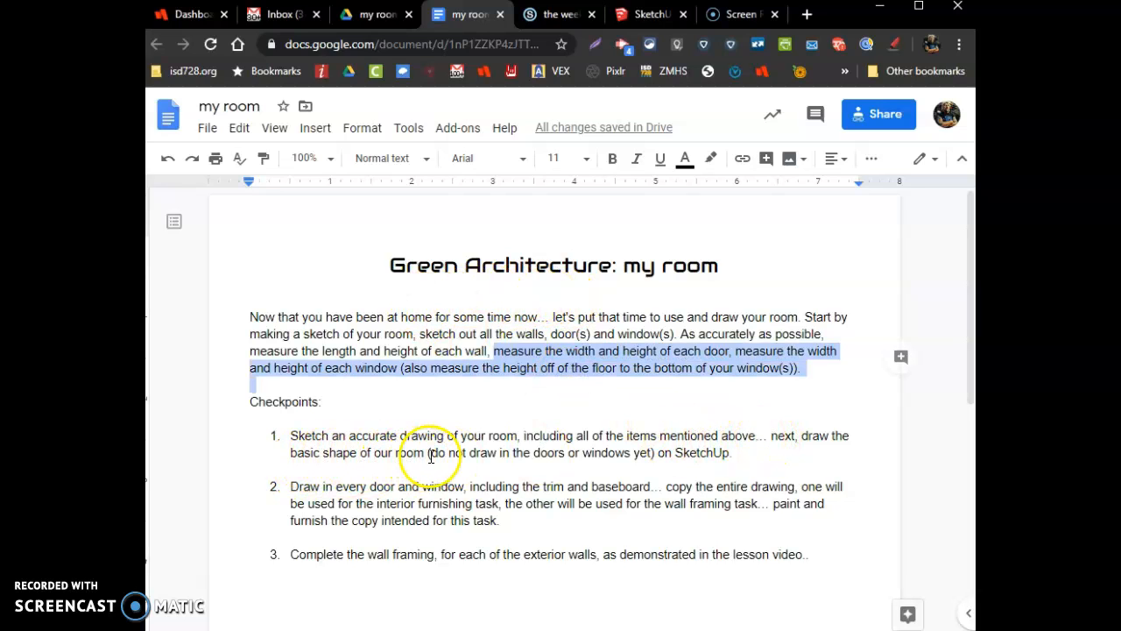
pyautogui.moveTo(575, 454)
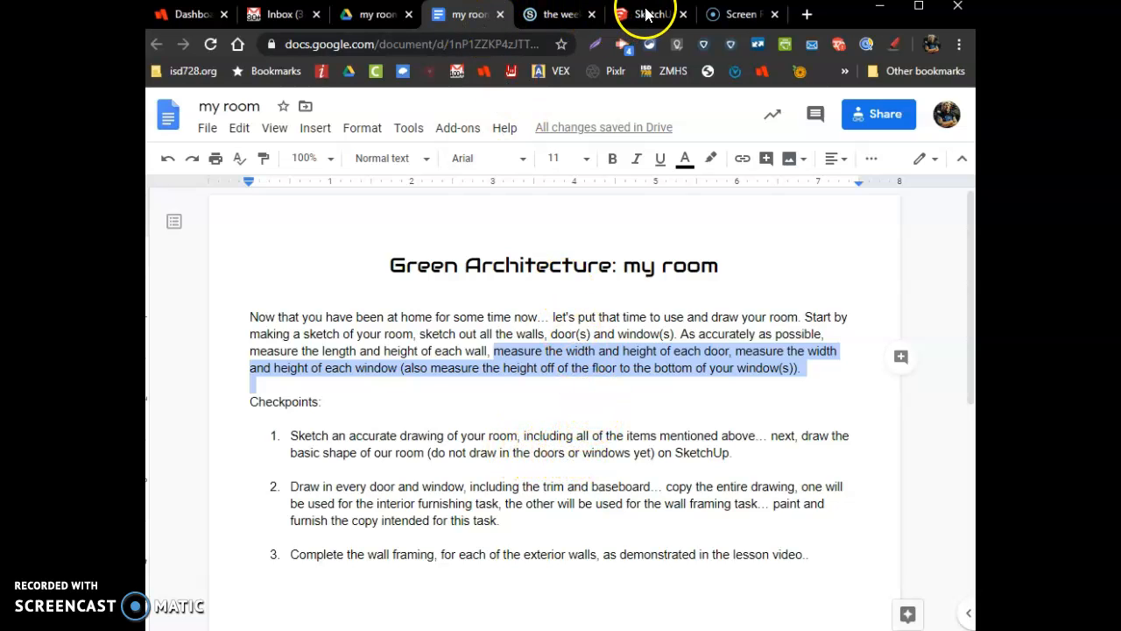
pyautogui.moveTo(648, 14)
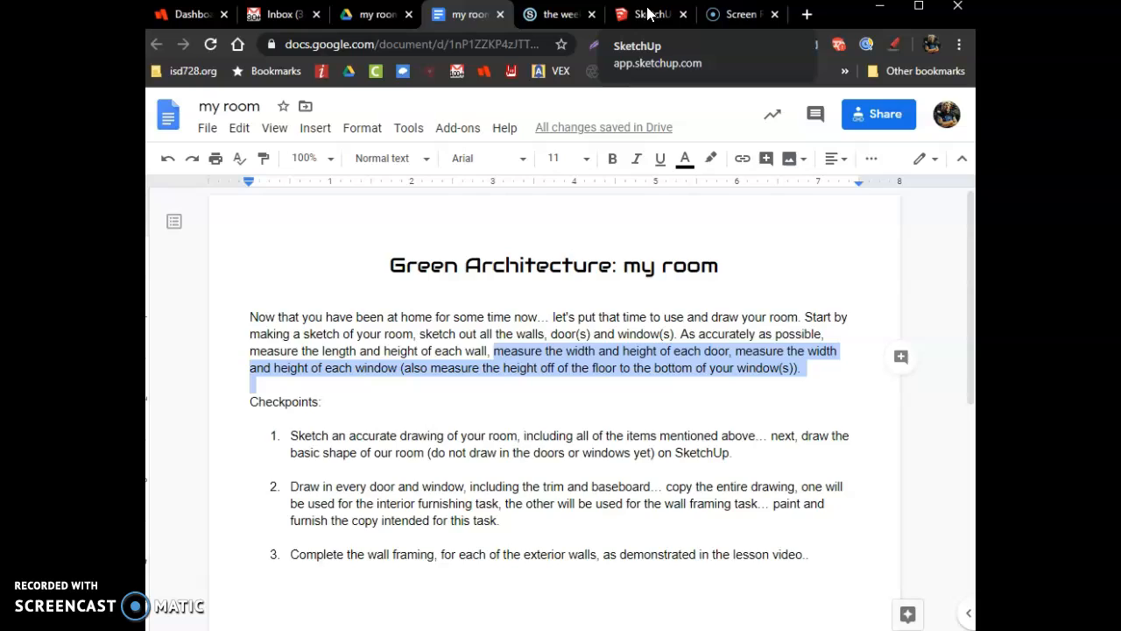
# In SketchUp, close the floor outline into a filled rectangular face.
pyautogui.click(648, 14)
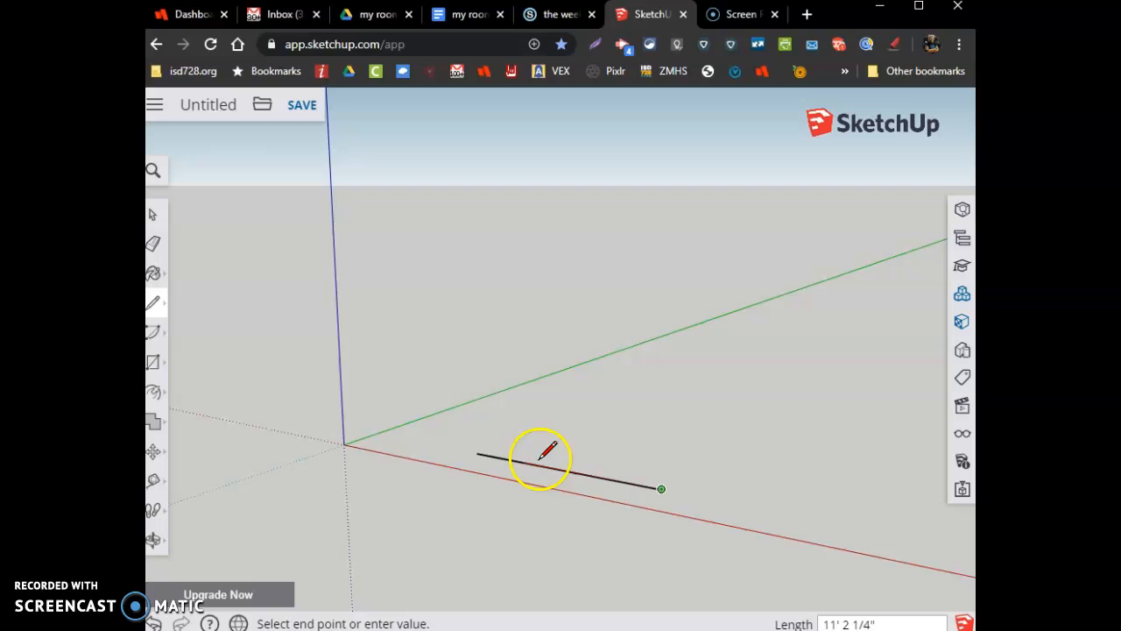
pyautogui.moveTo(709, 459)
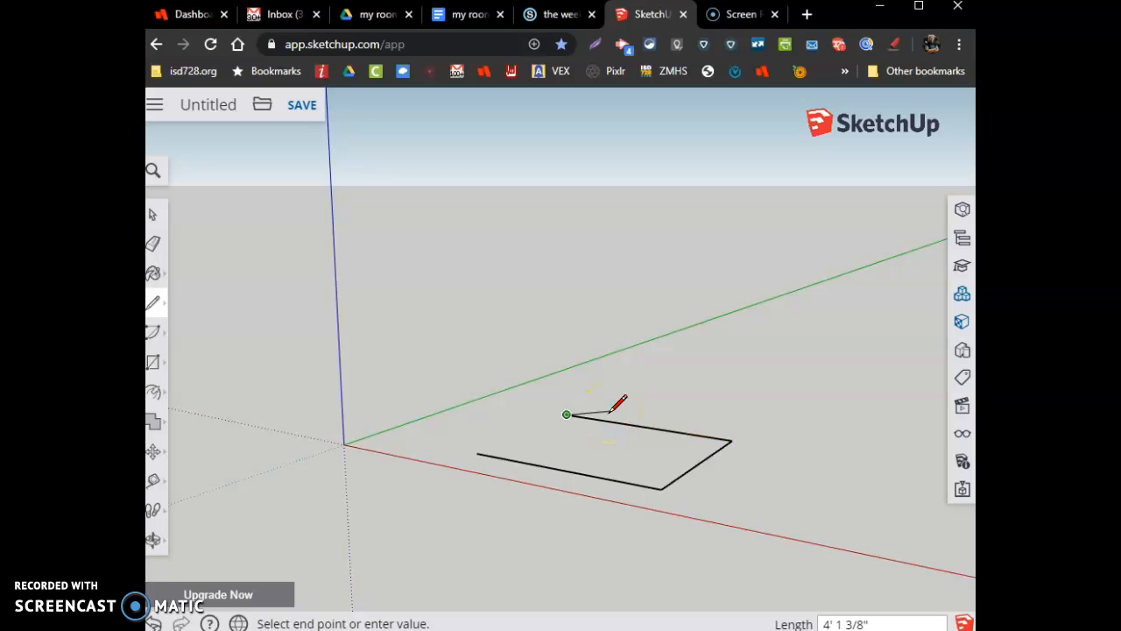
pyautogui.click(568, 413)
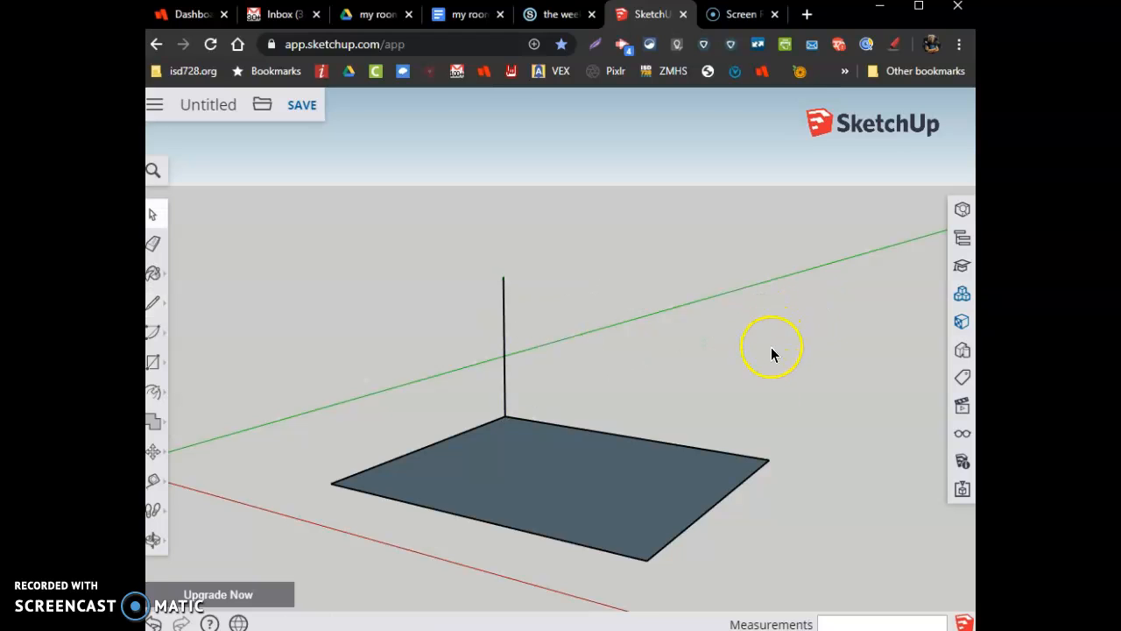
# Raise vertical edges at the right and front floor corners and close the top wall outline.
pyautogui.click(153, 301)
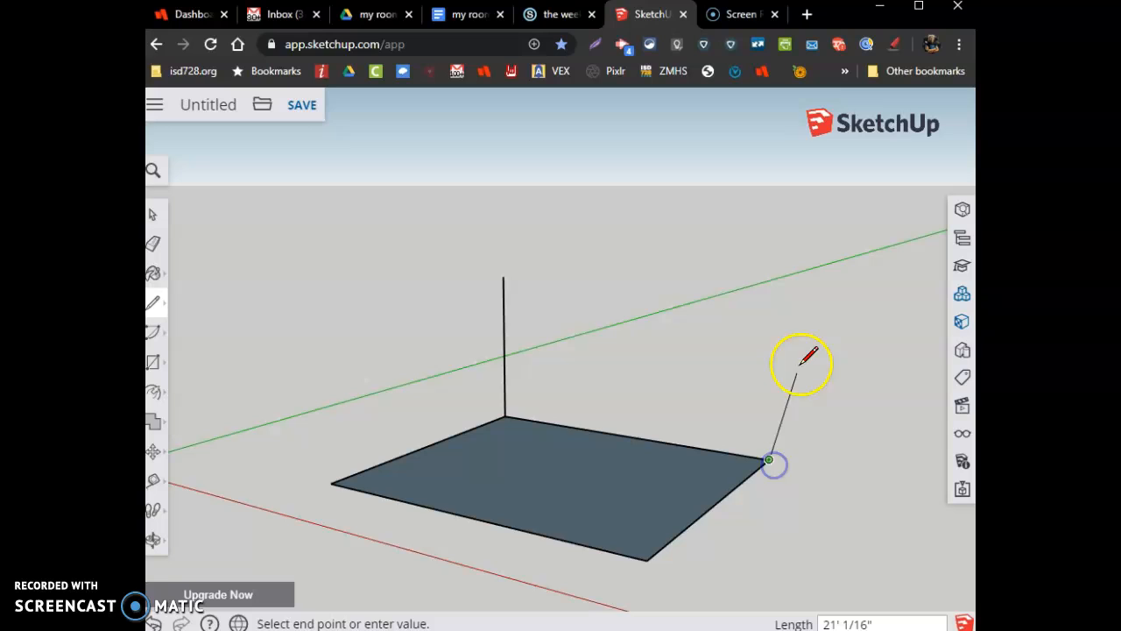
pyautogui.moveTo(771, 294)
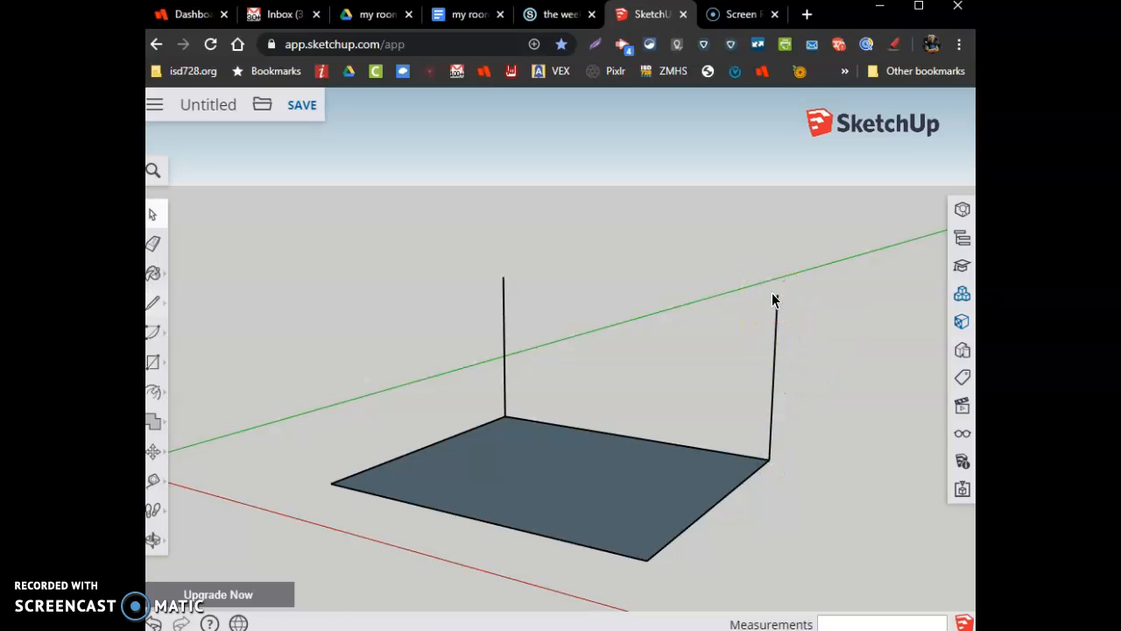
pyautogui.click(153, 302)
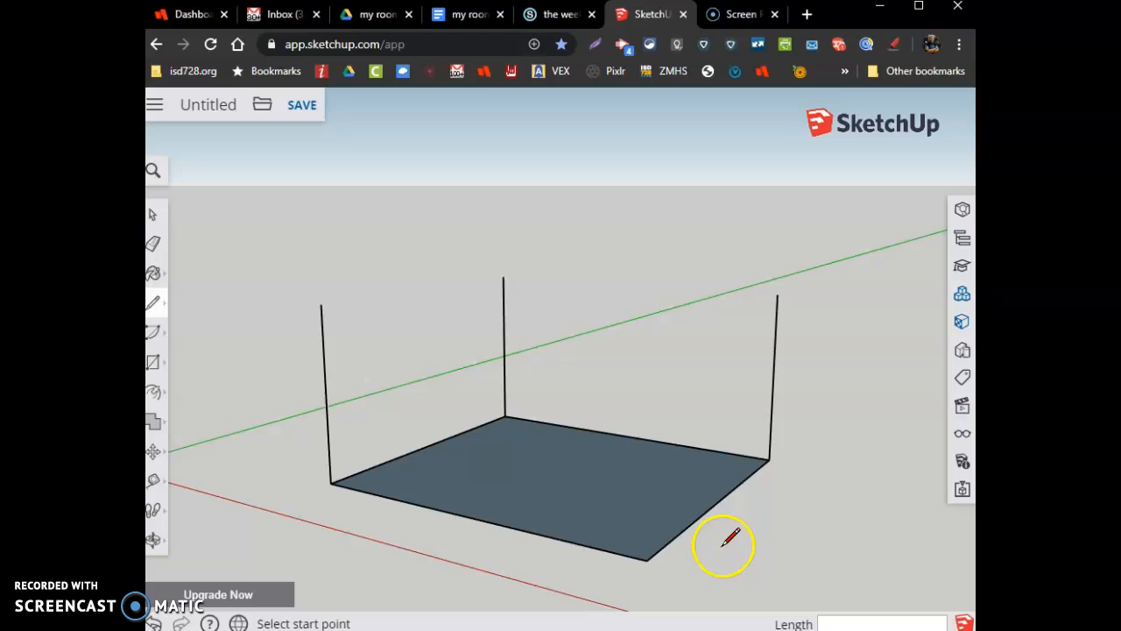
pyautogui.click(647, 558)
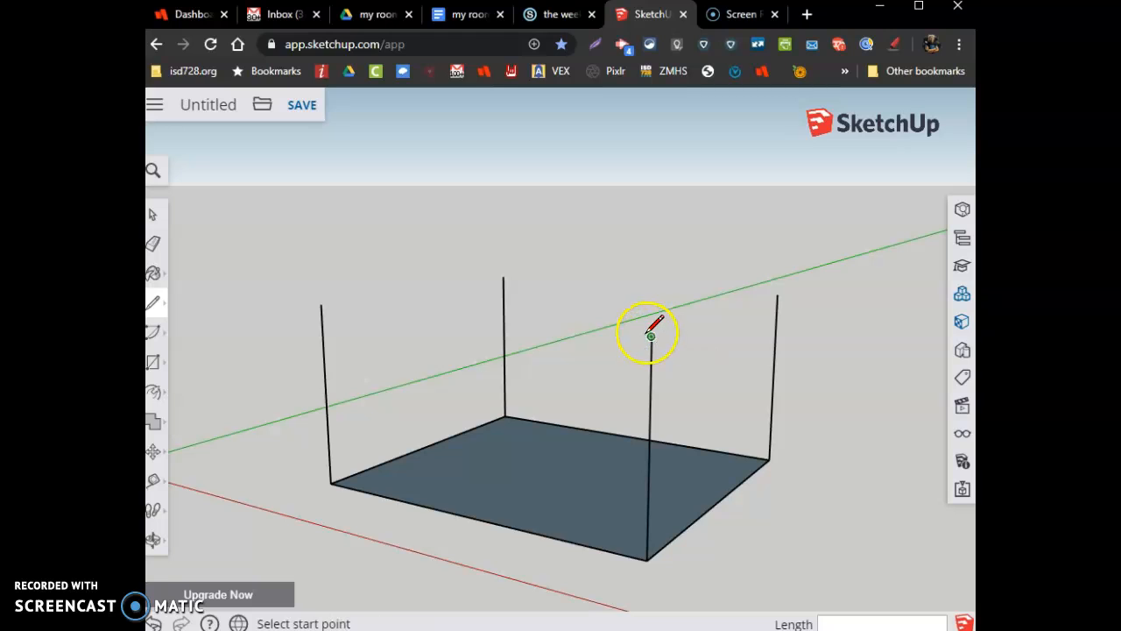
pyautogui.click(652, 336)
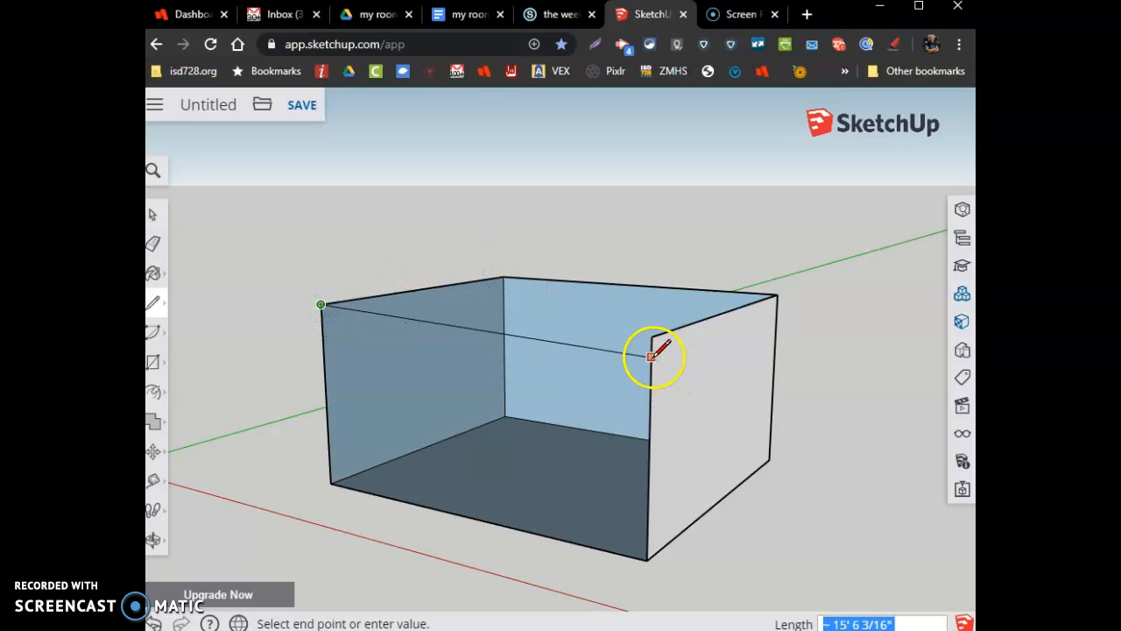
pyautogui.click(651, 354)
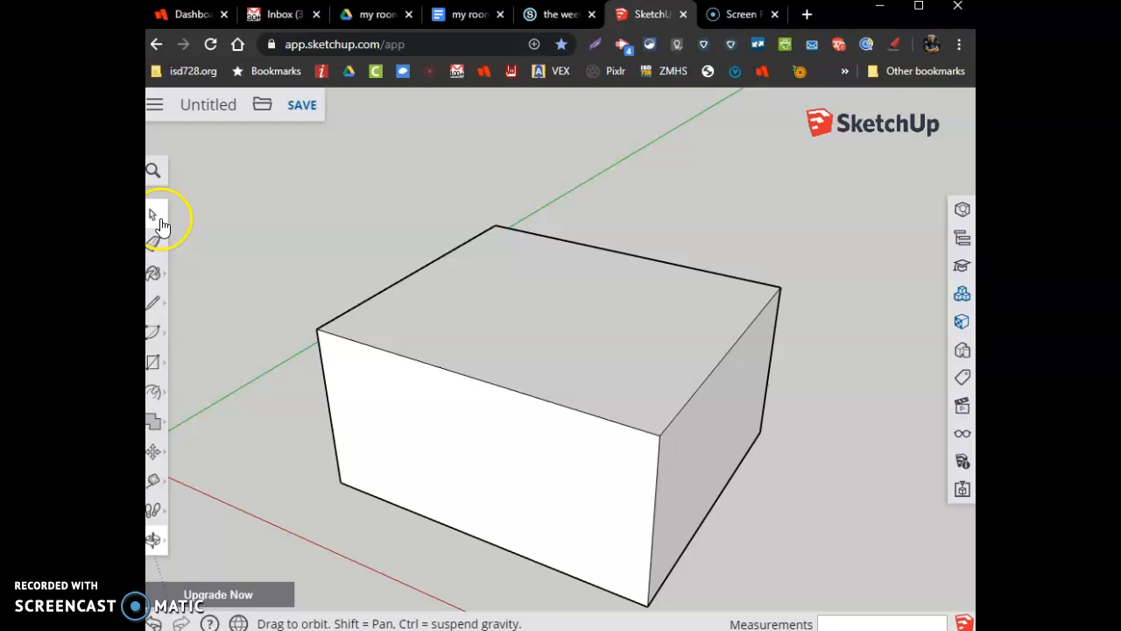
# Select and delete the box's top face, leaving an open-topped room, then return to the document.
pyautogui.click(537, 316)
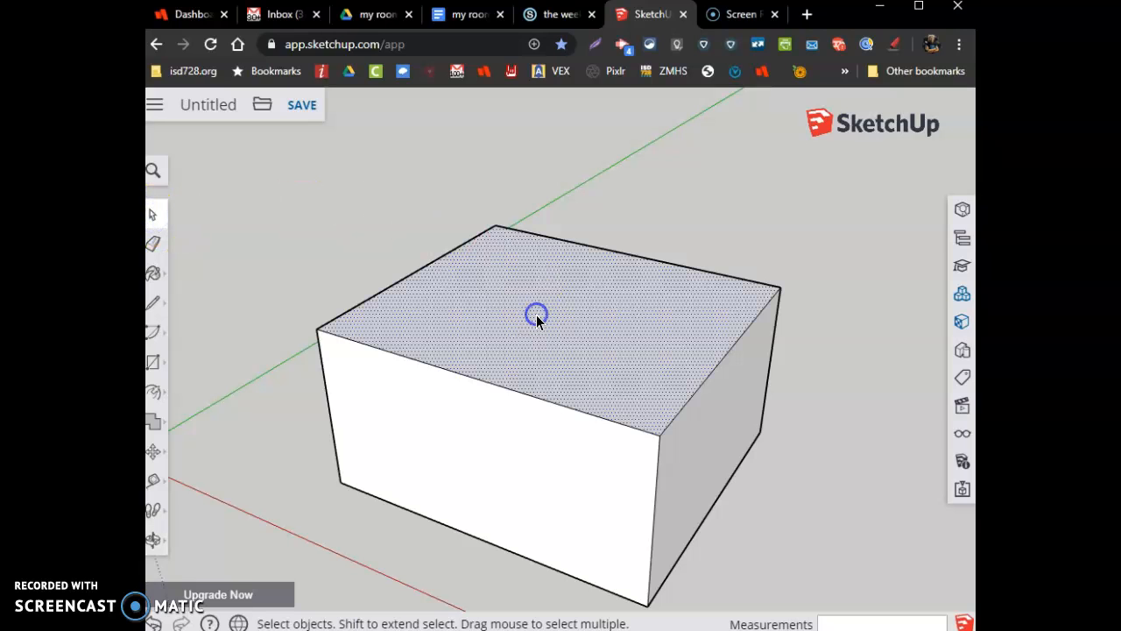
pyautogui.click(536, 315)
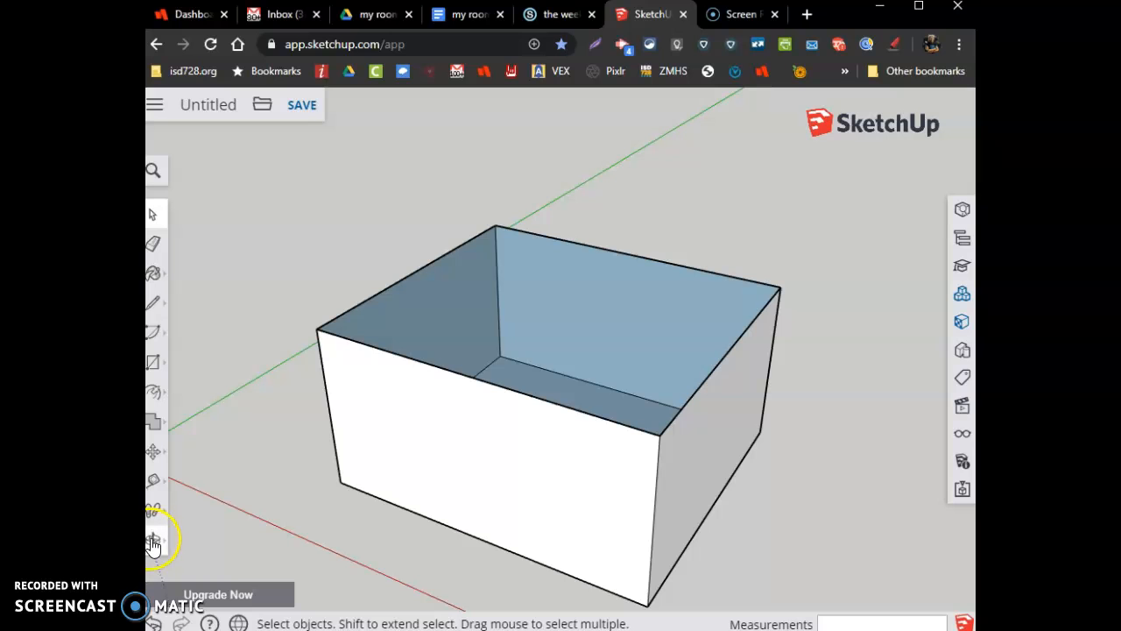
pyautogui.click(154, 539)
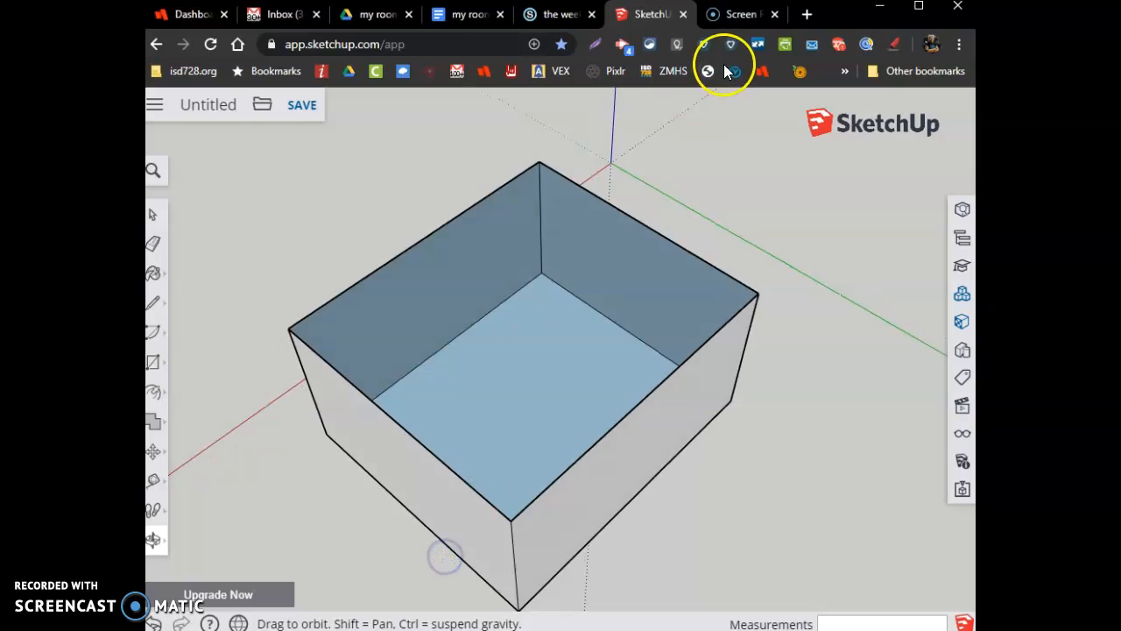
pyautogui.click(462, 14)
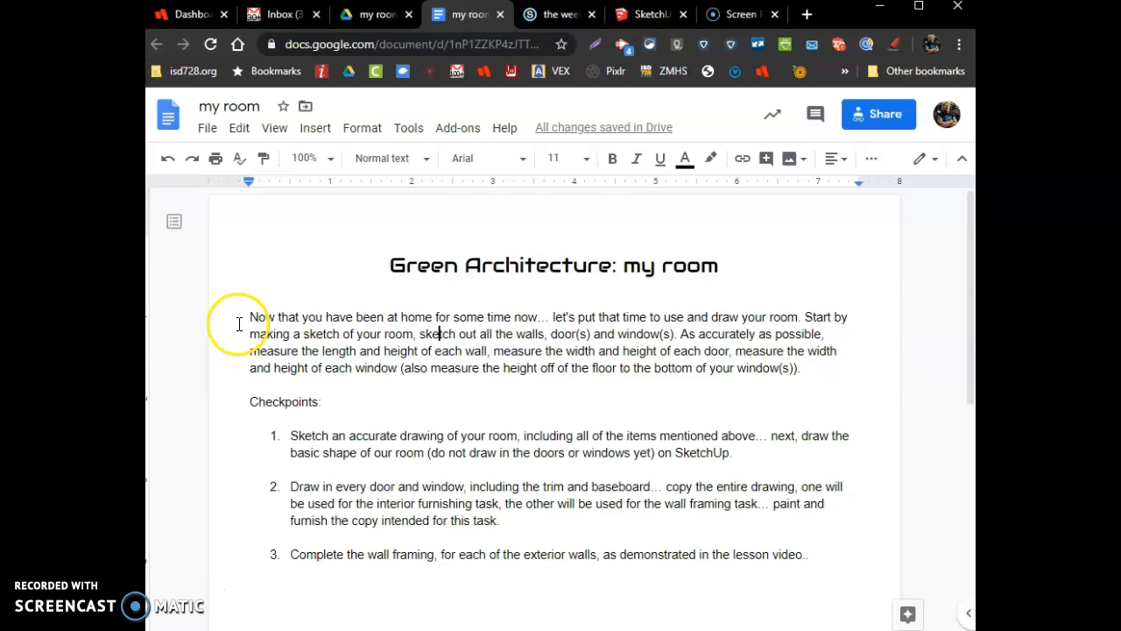
# Reread the walls, doors and windows instructions in the Doc and return to the SketchUp model.
pyautogui.moveTo(249, 333); pyautogui.dragTo(466, 333)
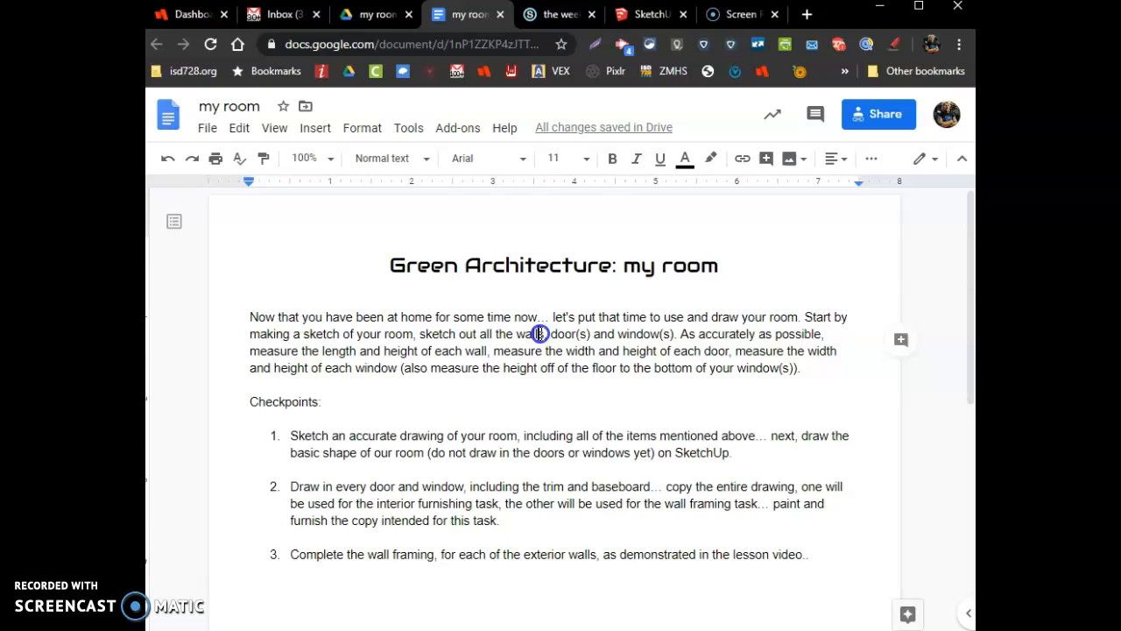
pyautogui.moveTo(539, 333); pyautogui.dragTo(681, 333)
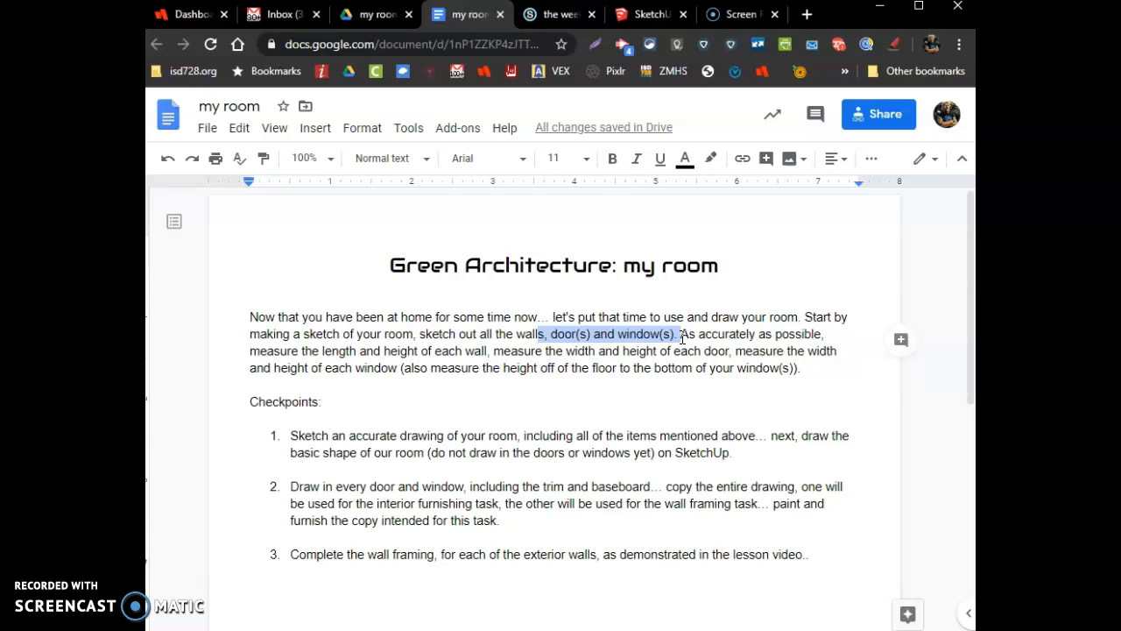
pyautogui.click(680, 333)
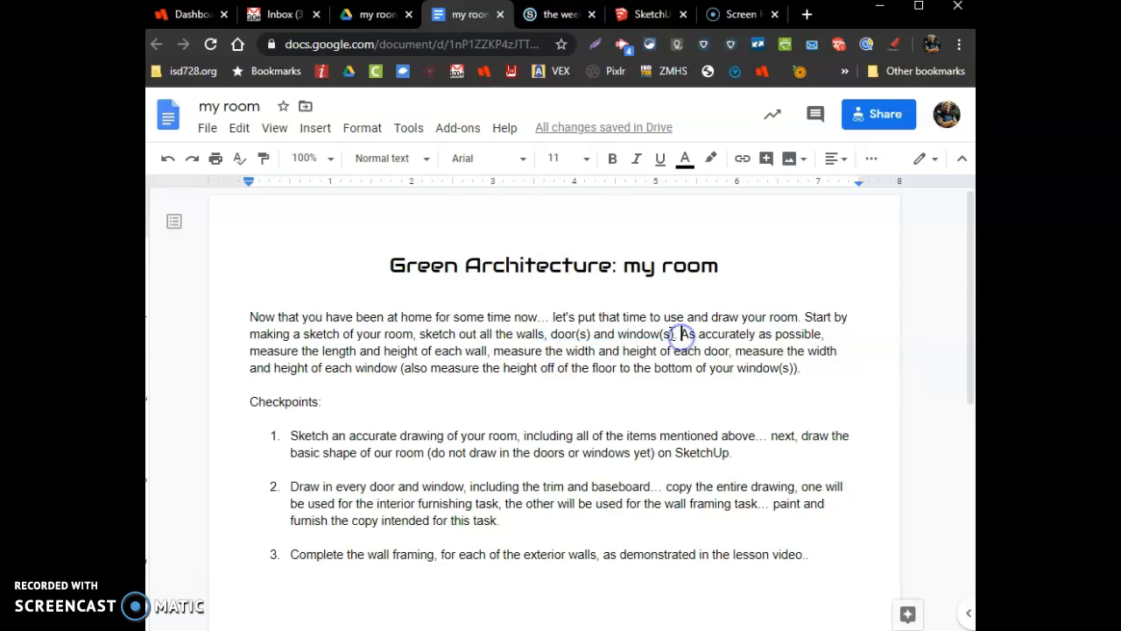
pyautogui.moveTo(420, 346)
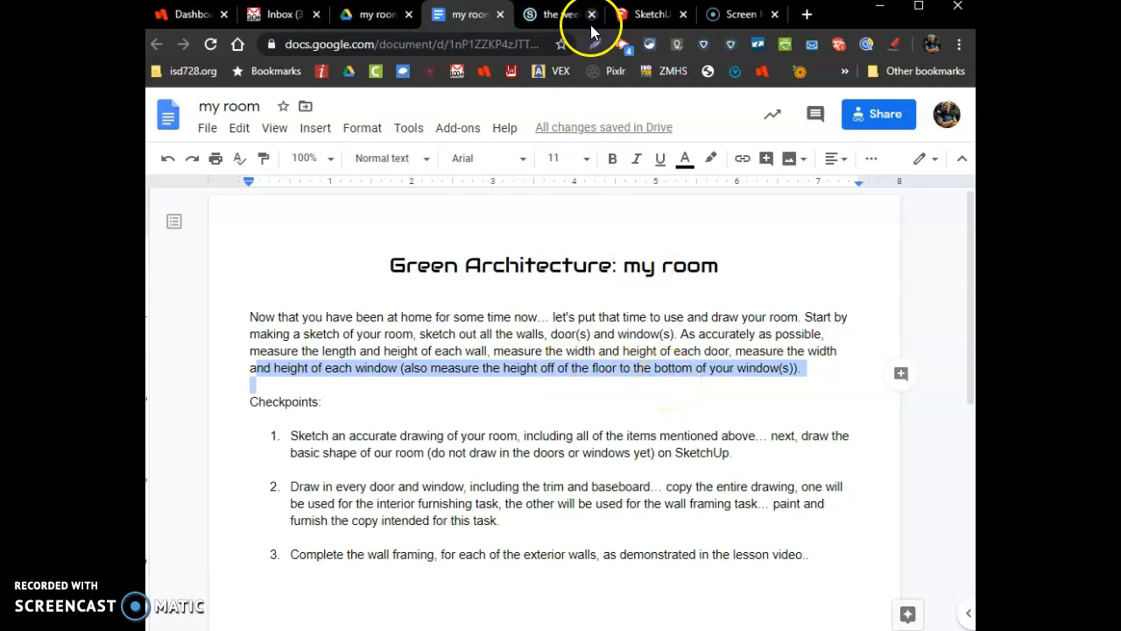
pyautogui.click(652, 14)
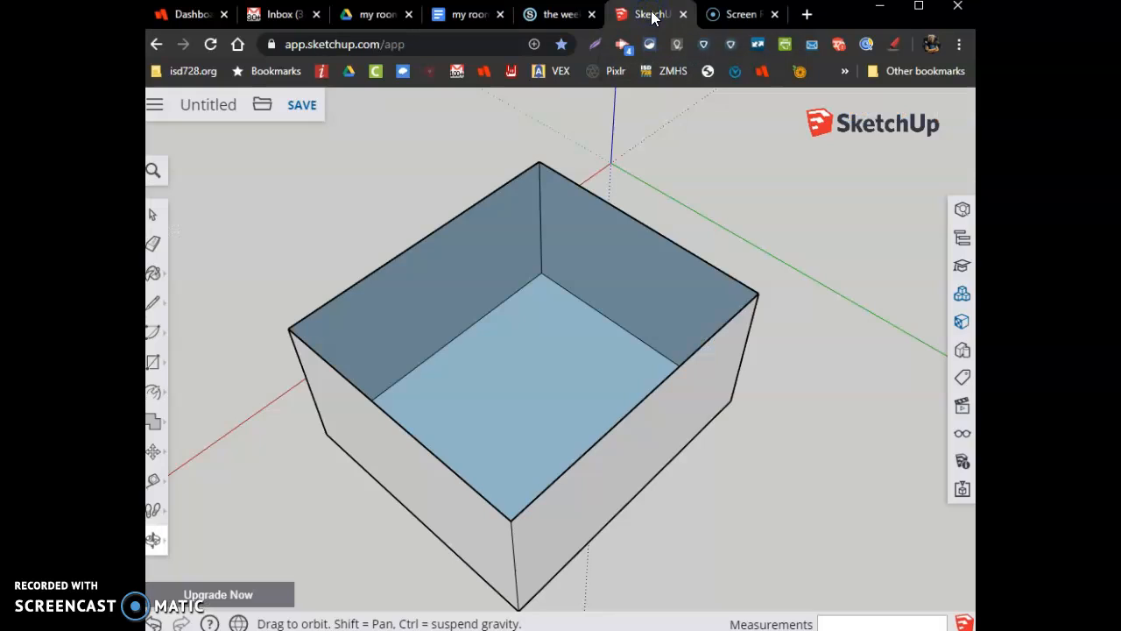